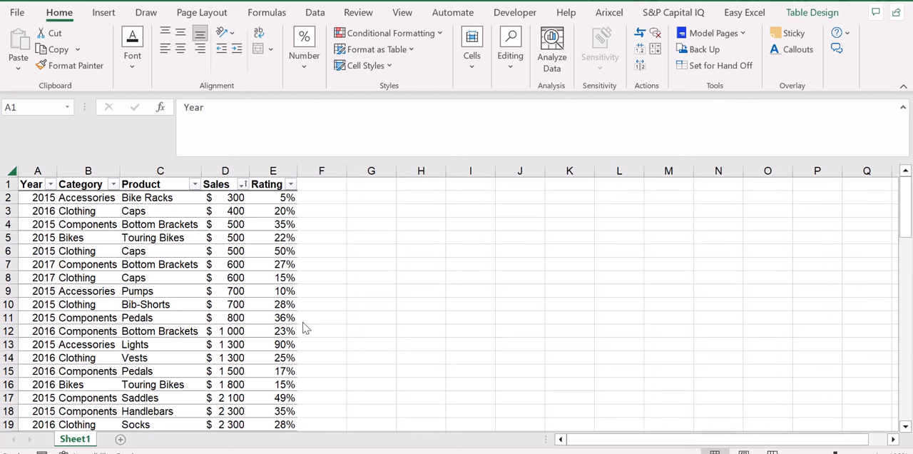
pyautogui.moveTo(262, 203)
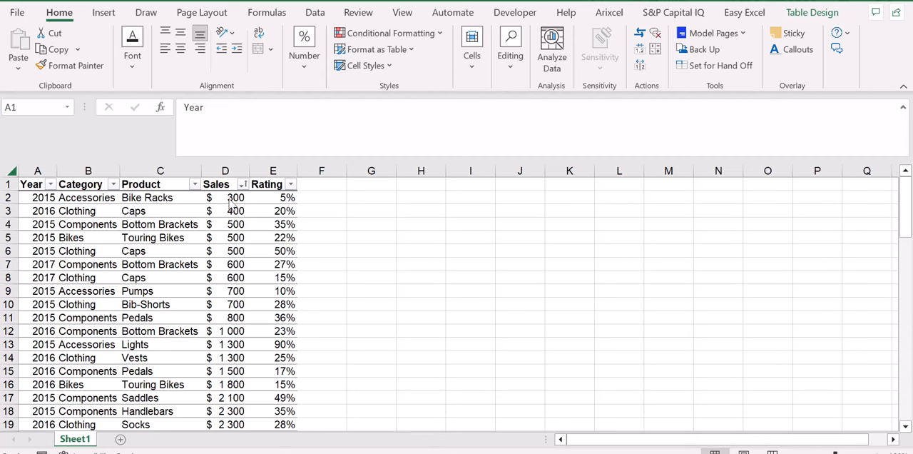
pyautogui.moveTo(332, 269)
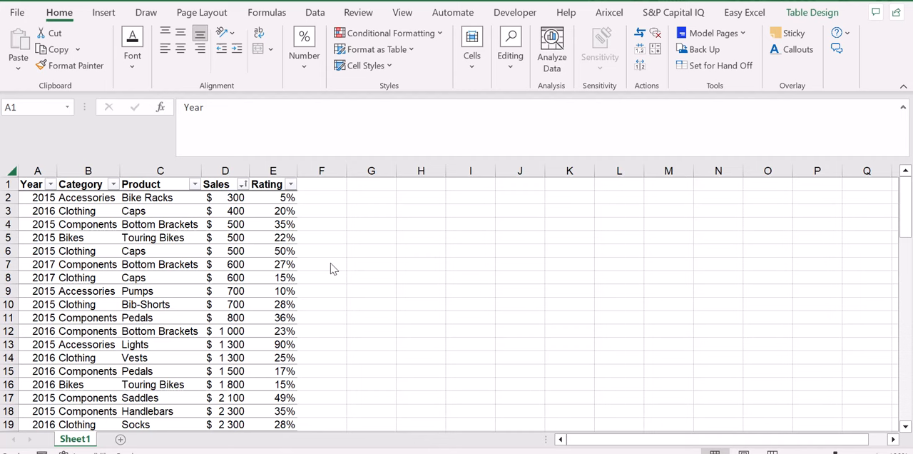
pyautogui.moveTo(251, 175)
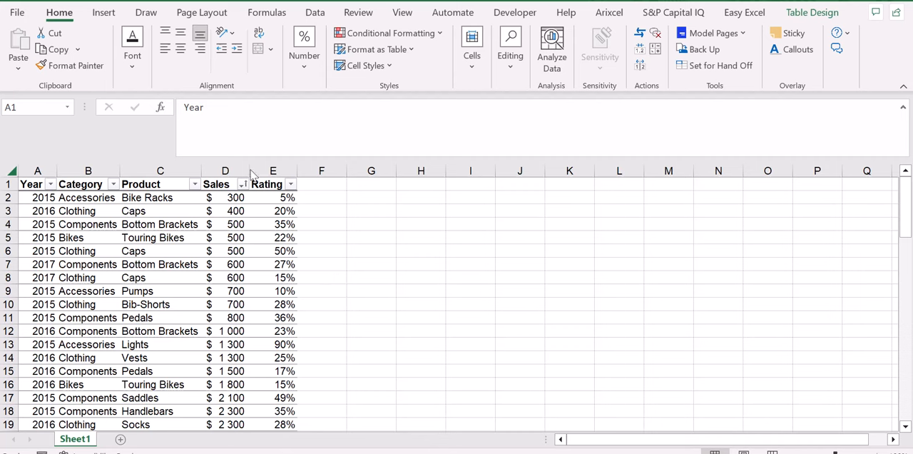
pyautogui.moveTo(203, 166)
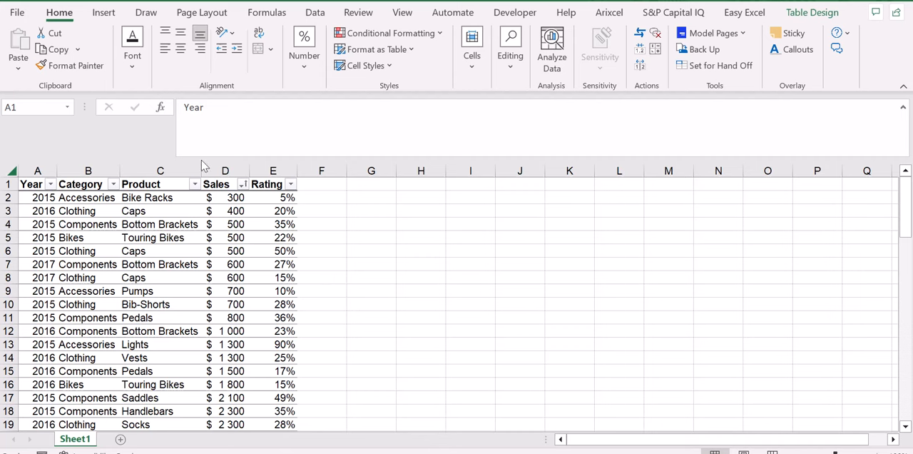
pyautogui.moveTo(285, 344)
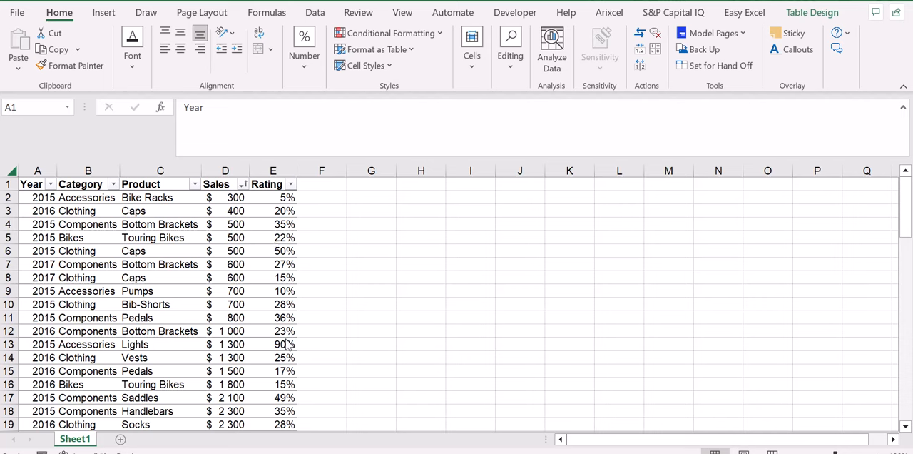
pyautogui.moveTo(226, 307)
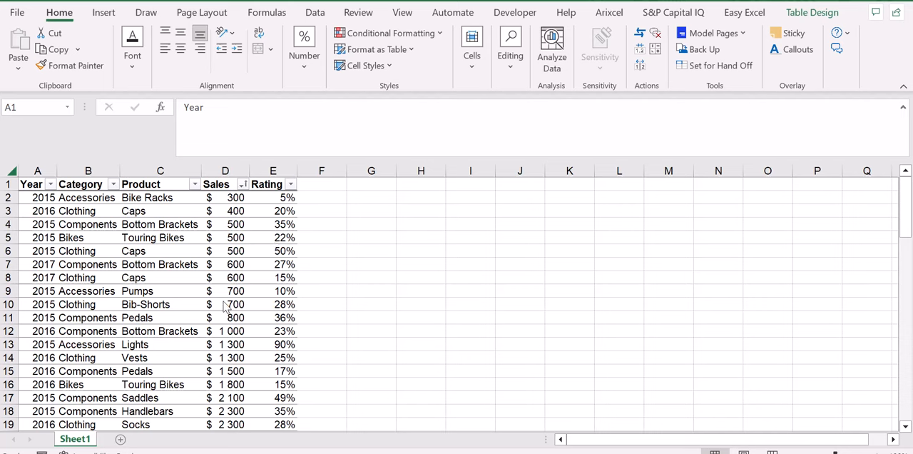
pyautogui.moveTo(55, 212)
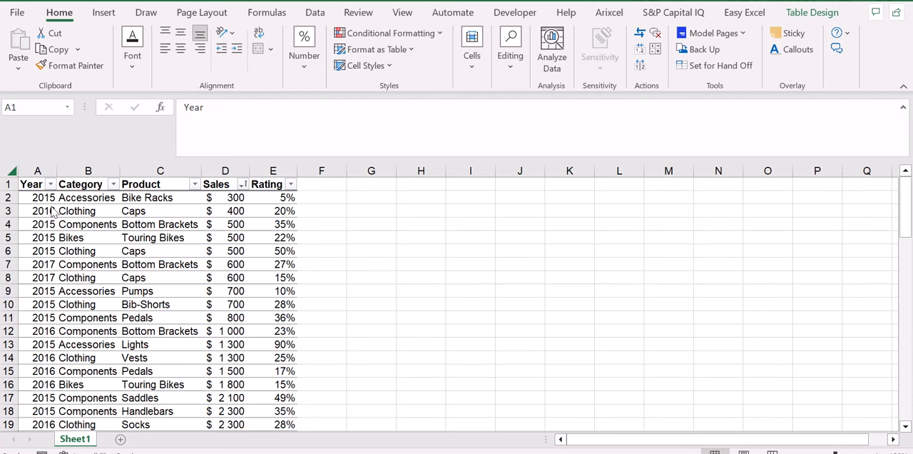
# Review the Category, Rating and Year columns, then open Analyze Data on the sales table
pyautogui.click(87, 184)
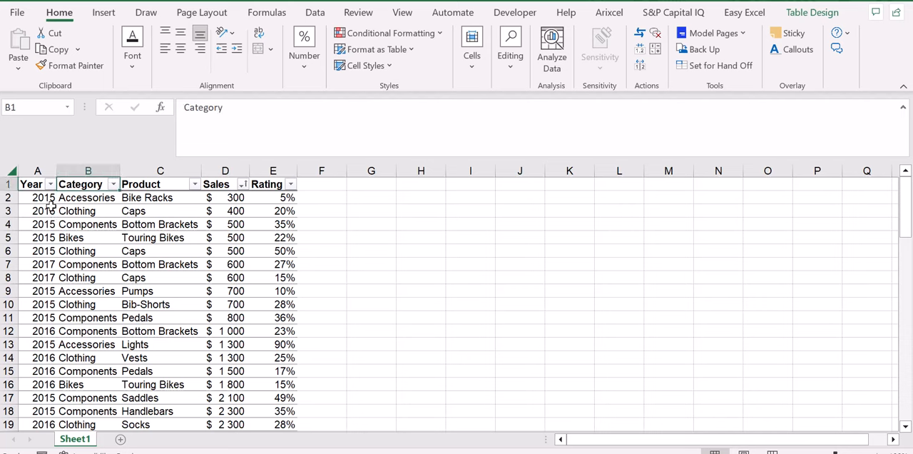
pyautogui.click(273, 184)
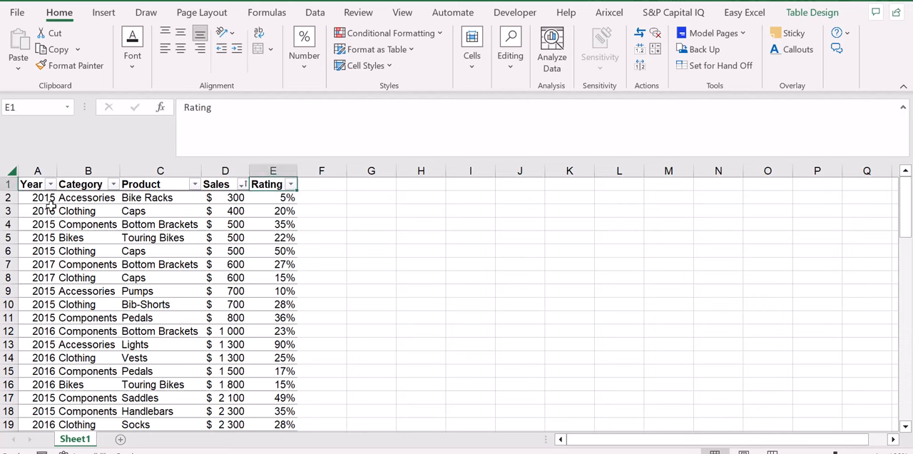
pyautogui.click(37, 184)
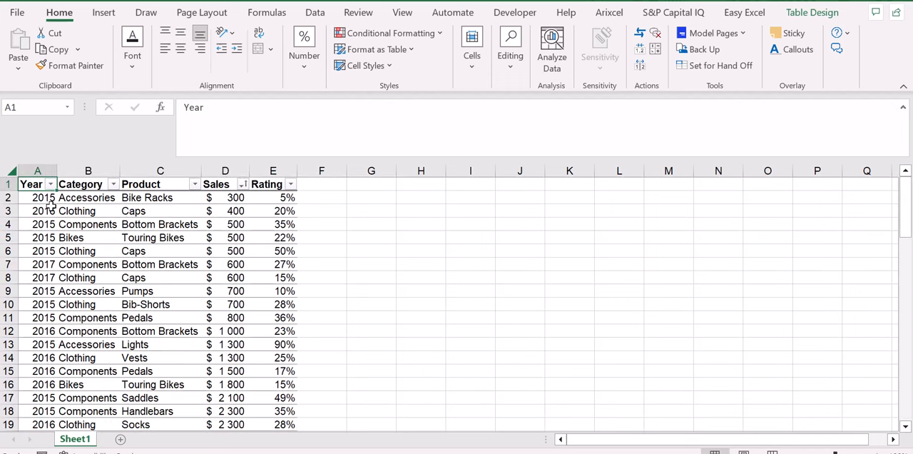
pyautogui.scroll(-3)
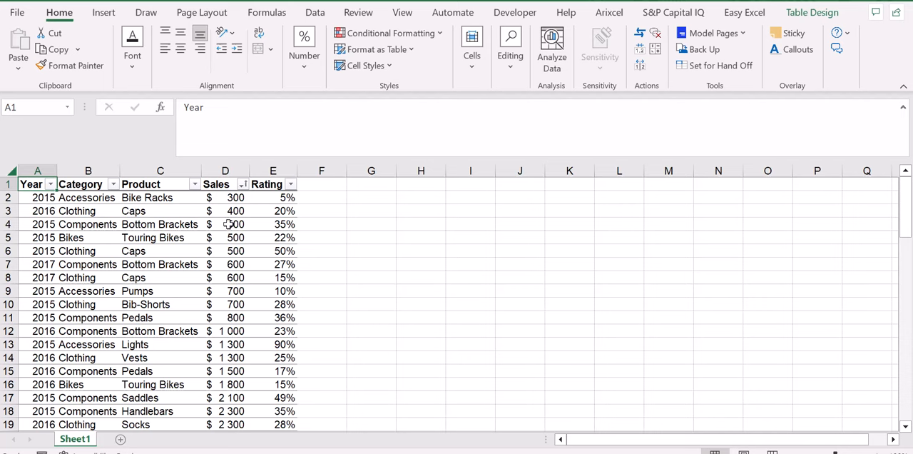
pyautogui.moveTo(159, 184)
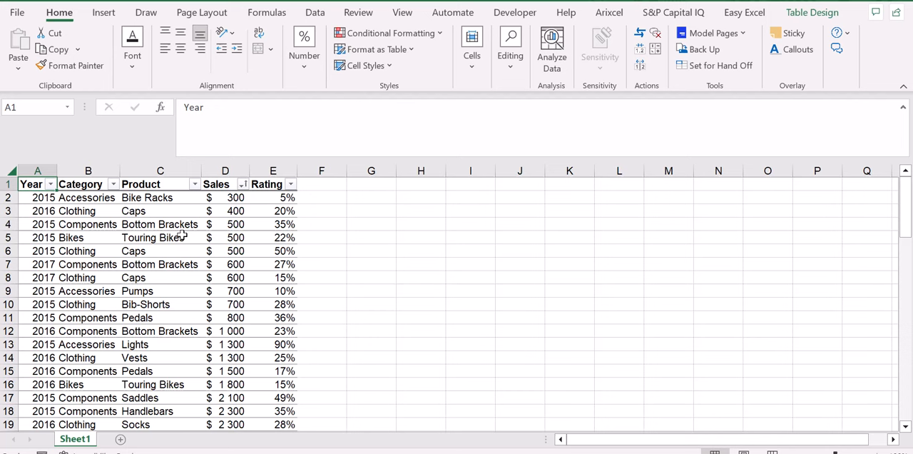
pyautogui.moveTo(101, 269)
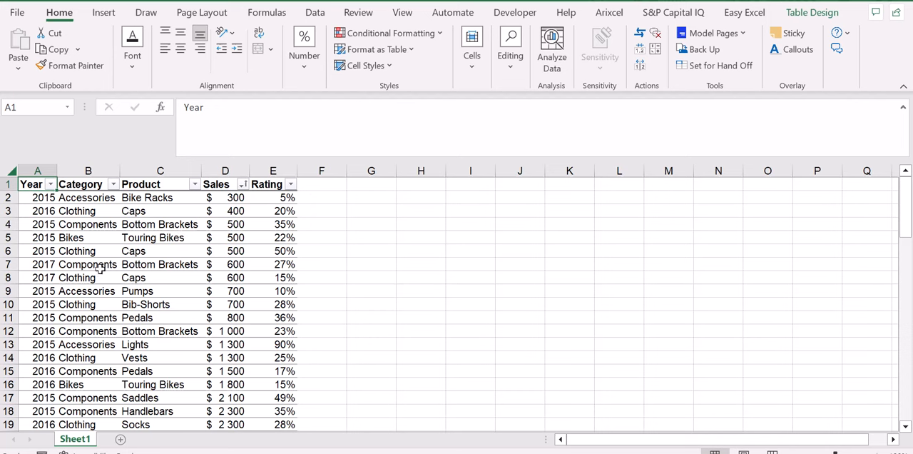
pyautogui.moveTo(110, 60)
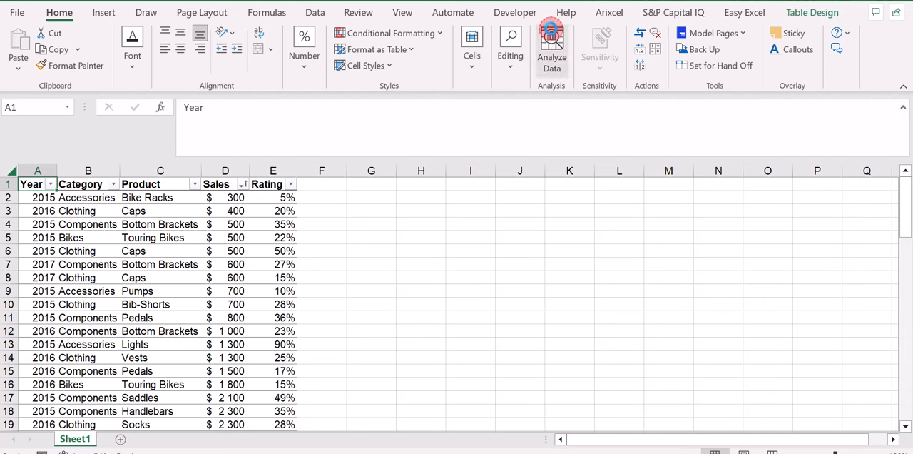
pyautogui.click(551, 49)
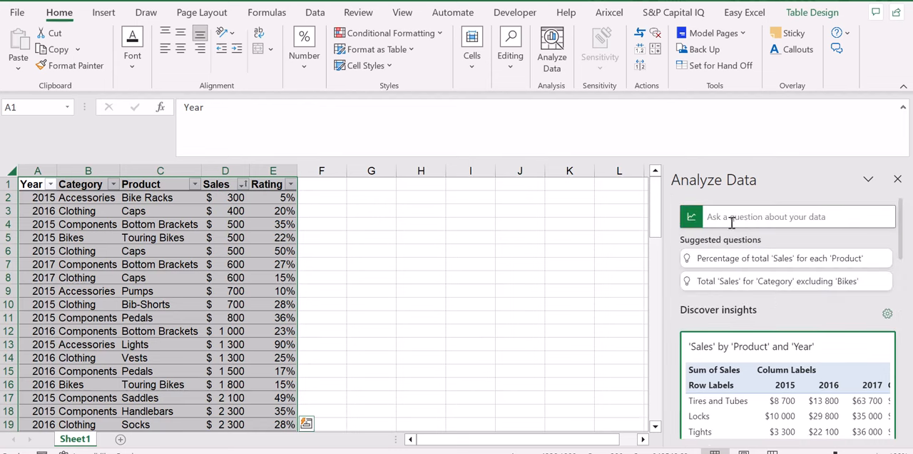
pyautogui.moveTo(770, 227)
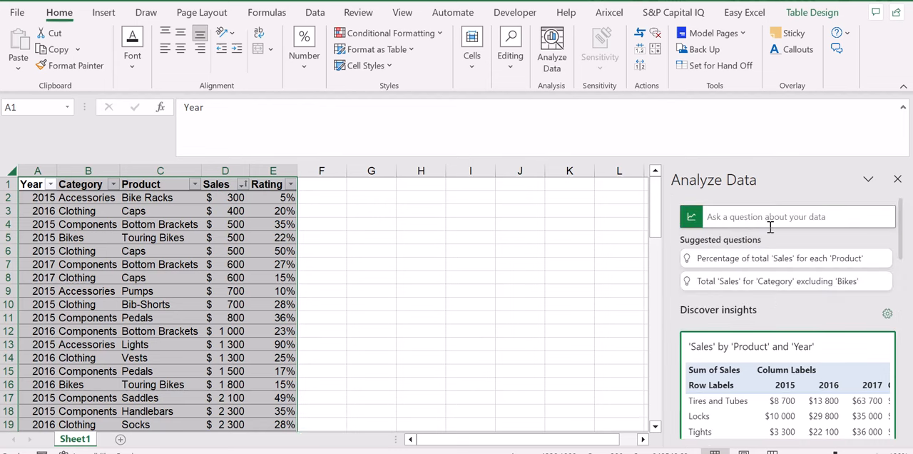
pyautogui.moveTo(567, 256)
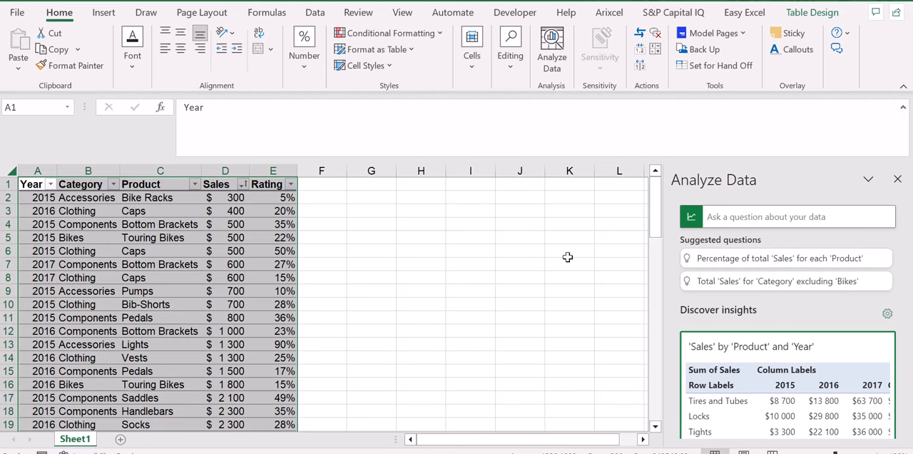
pyautogui.moveTo(770, 234)
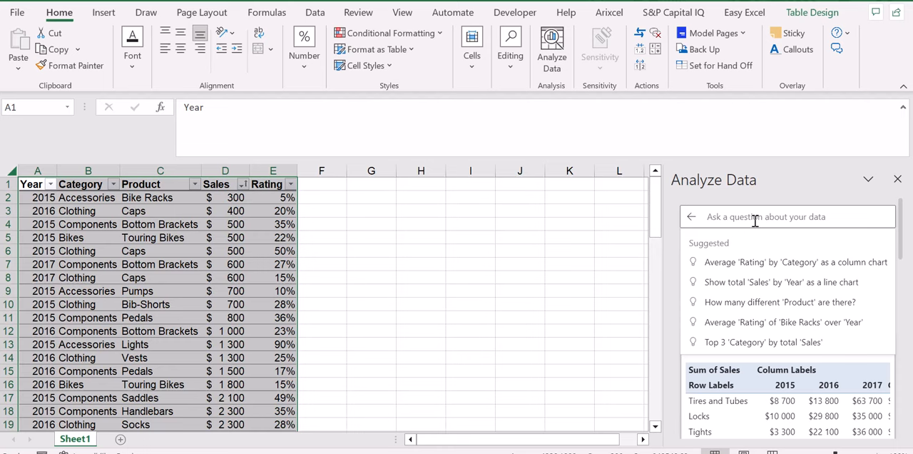
# Ask Analyze Data '5 product lowest sales' to get the Bottom 5 Product by Sales answer
pyautogui.write('5 product')
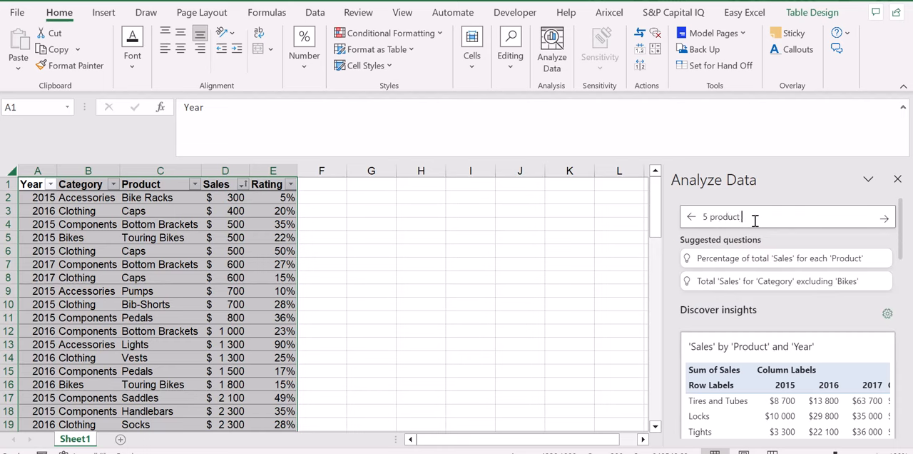
pyautogui.write('lowest s')
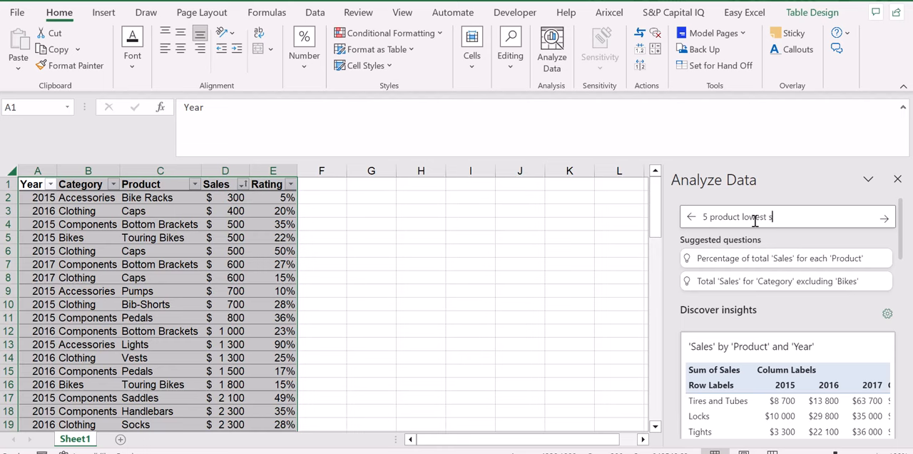
pyautogui.press('enter')
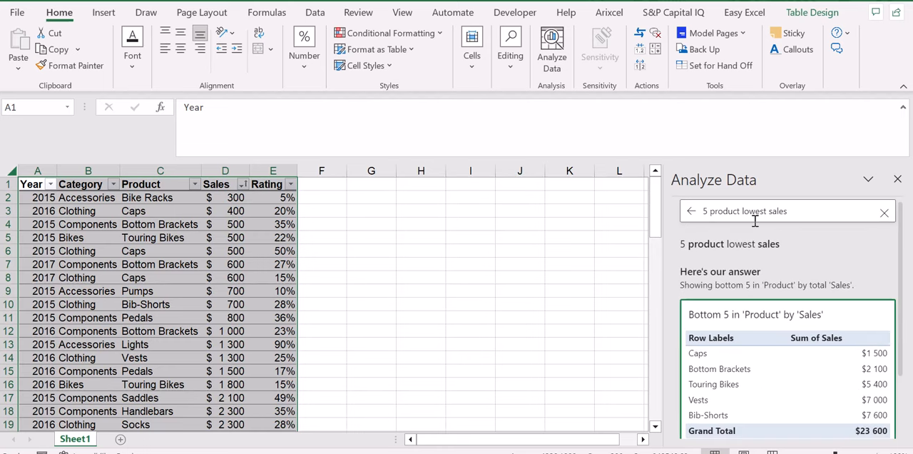
pyautogui.moveTo(746, 264)
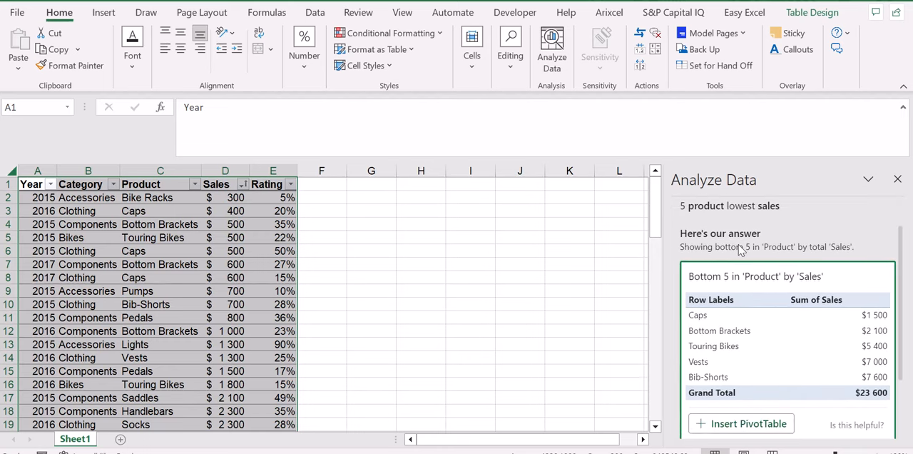
pyautogui.moveTo(710, 280)
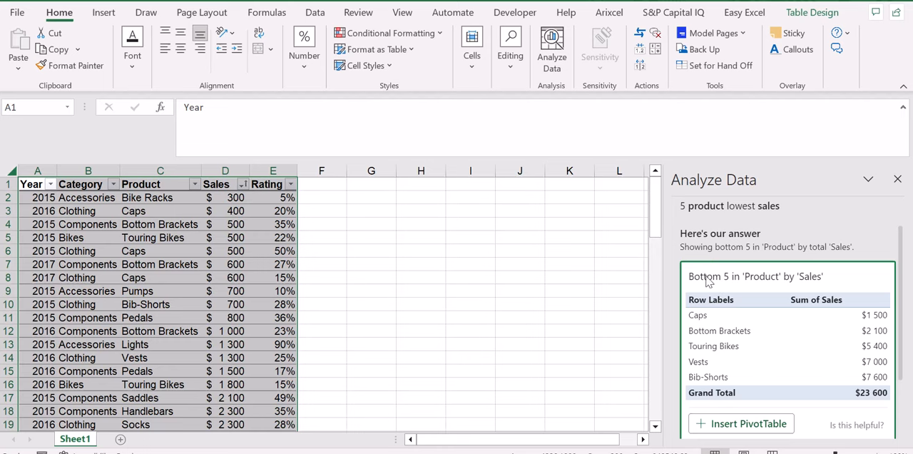
pyautogui.moveTo(749, 261)
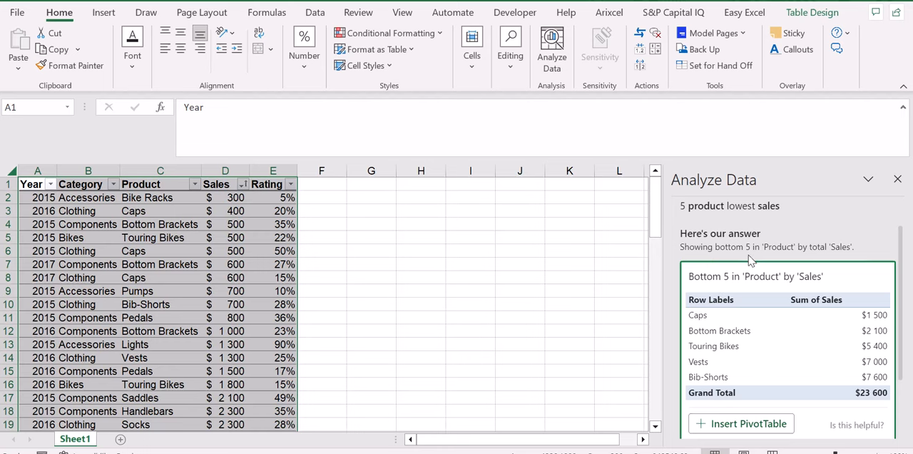
pyautogui.moveTo(812, 329)
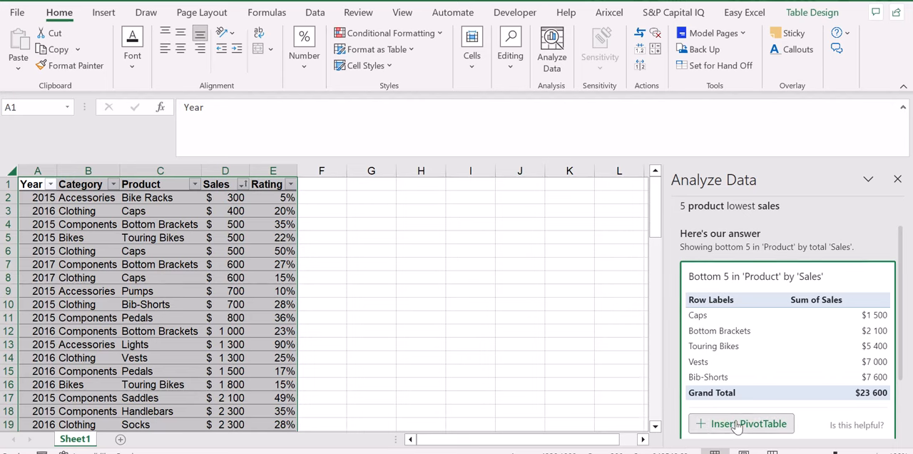
# Insert the Bottom 5 Product by Sales PivotTable sheet, inspect products Caps to Vests, return to Sheet1
pyautogui.click(741, 423)
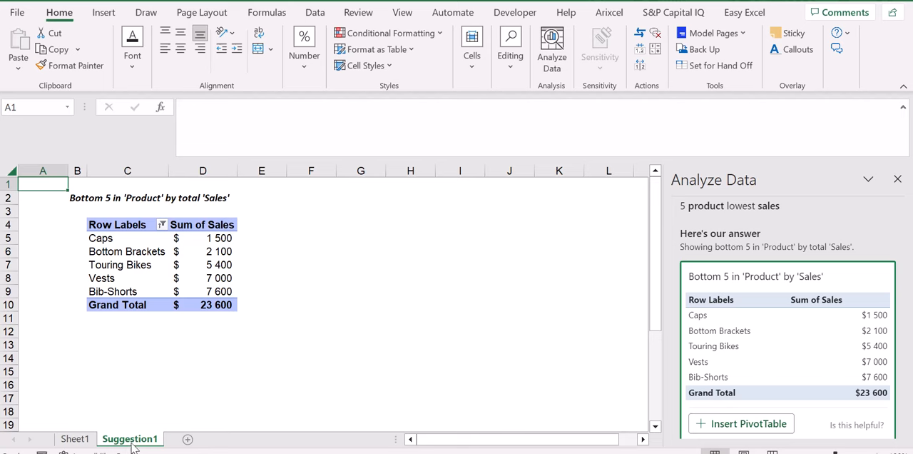
pyautogui.click(127, 224)
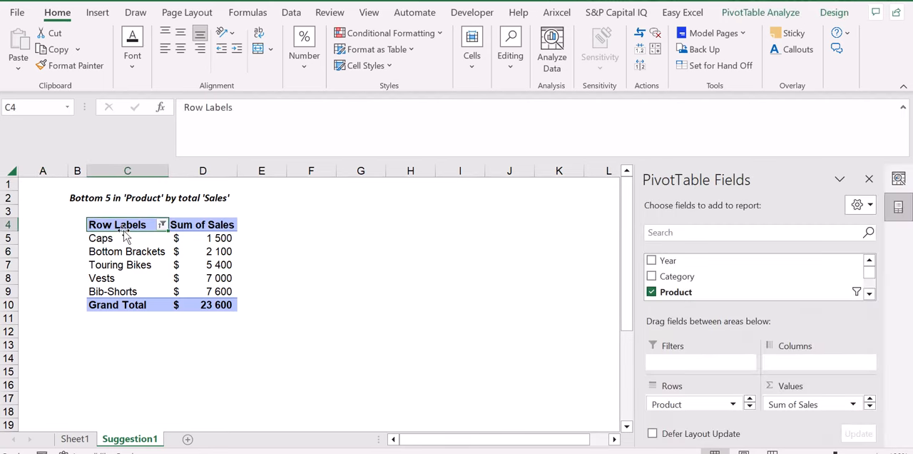
pyautogui.click(100, 237)
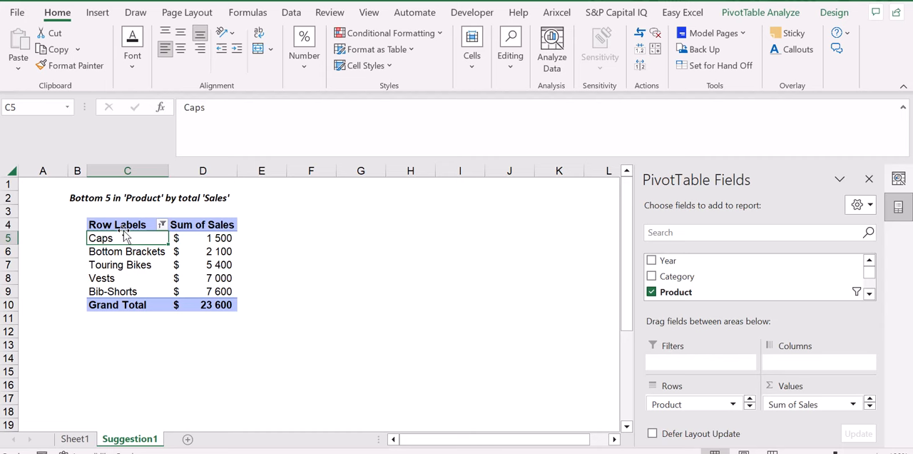
pyautogui.moveTo(101, 237); pyautogui.dragTo(101, 278)
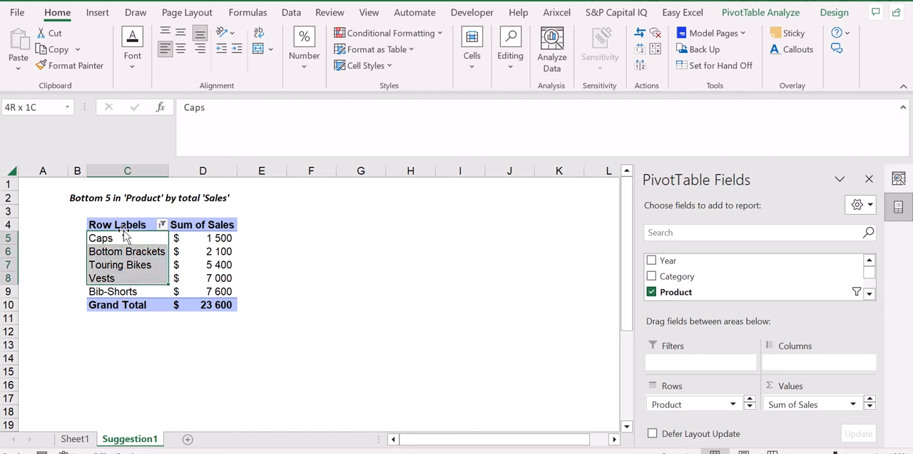
pyautogui.click(117, 224)
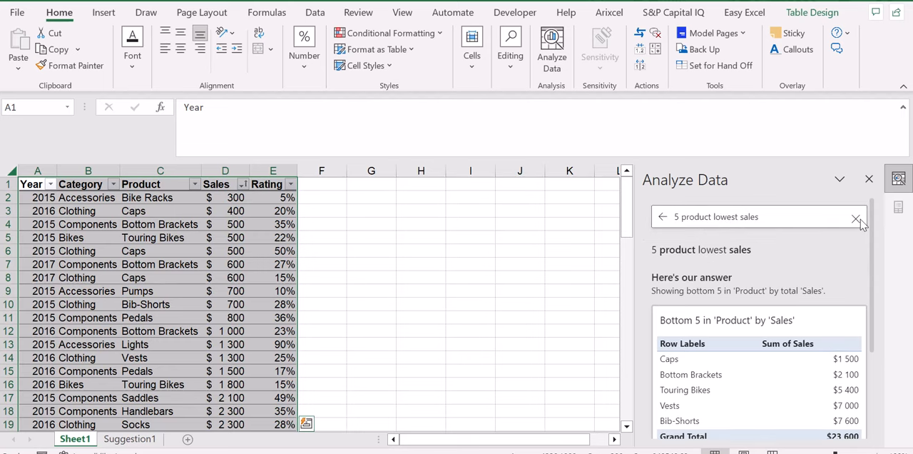
# Clear the previous lowest-sales question from the Analyze Data search box
pyautogui.click(857, 217)
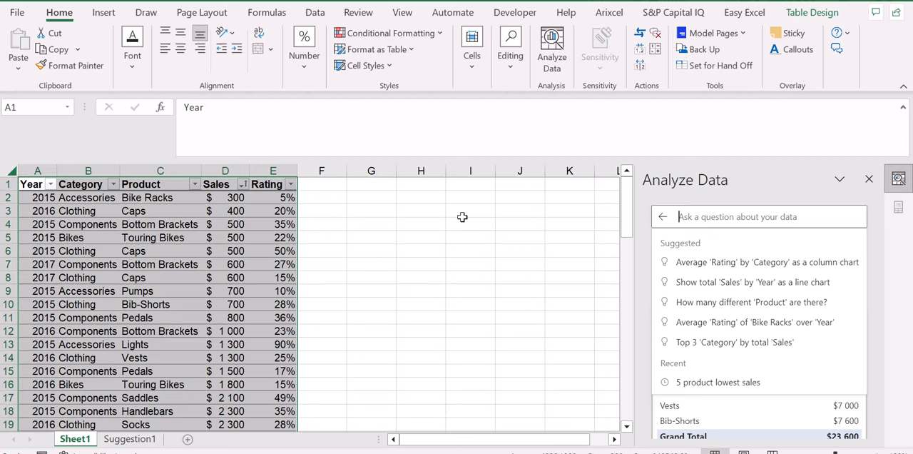
pyautogui.moveTo(700, 235)
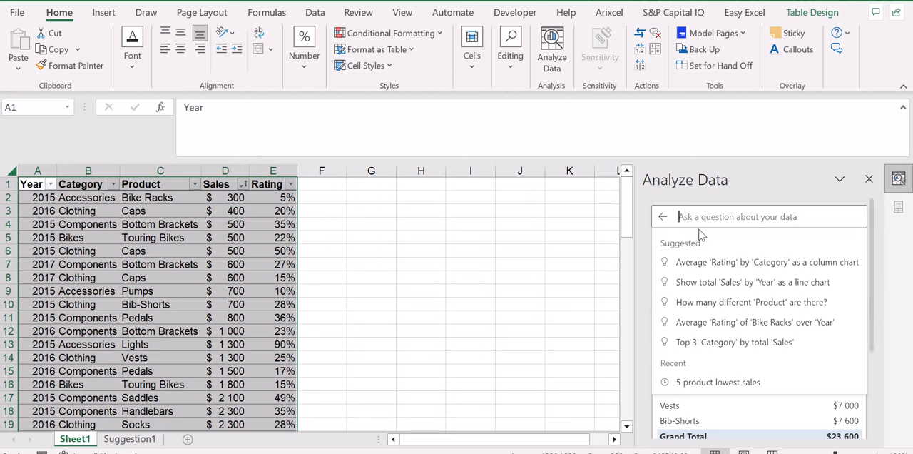
pyautogui.moveTo(701, 223)
pyautogui.write('median sales')
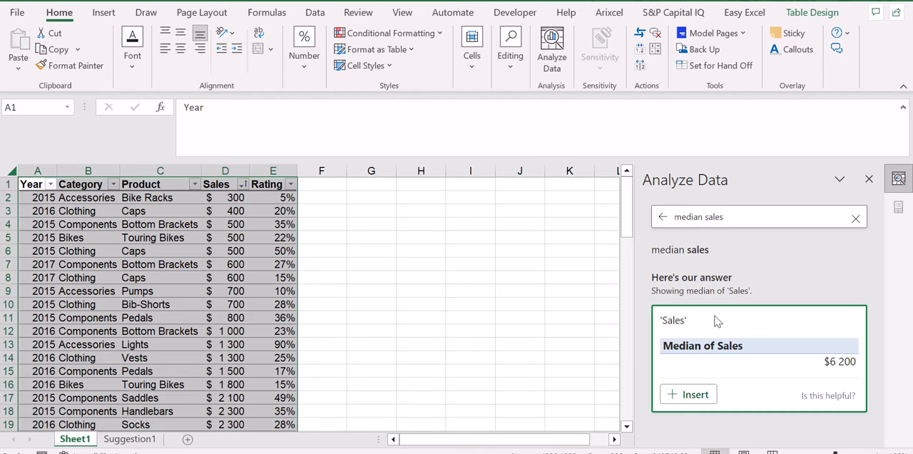
# Insert the $6,200 Median of Sales as sheet Suggestion2, check its MEDIAN formula, return to Sheet1
pyautogui.click(687, 394)
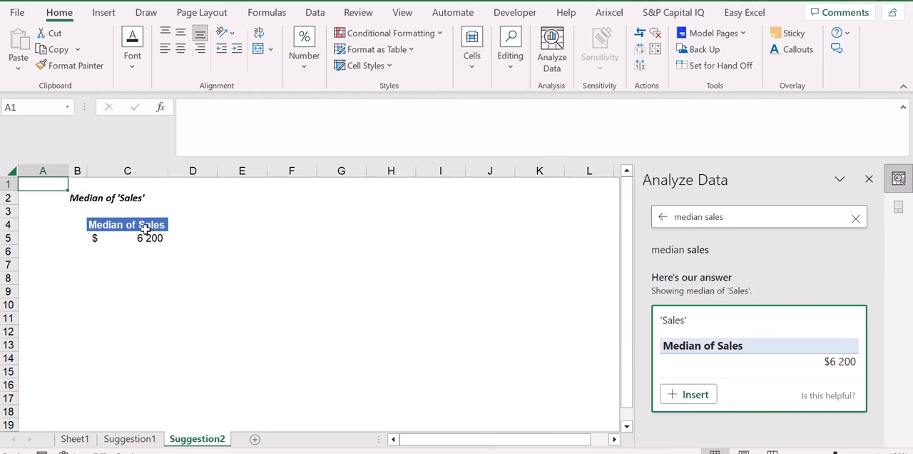
pyautogui.click(127, 238)
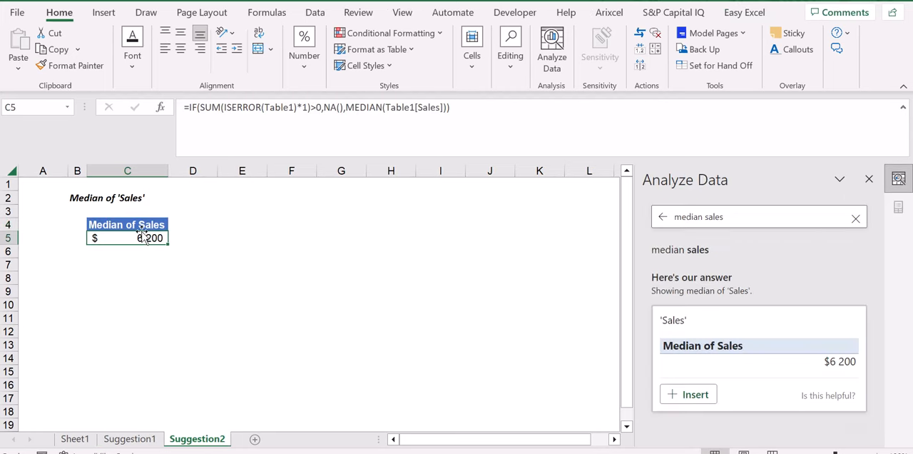
pyautogui.click(75, 438)
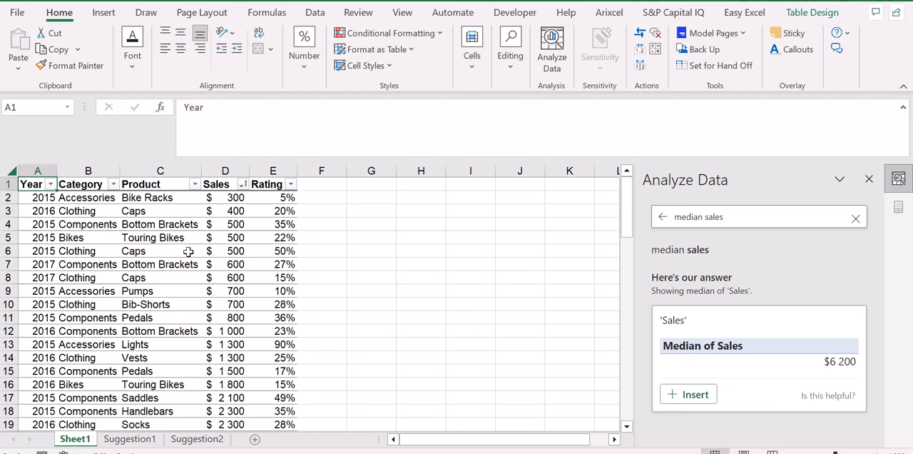
pyautogui.click(267, 12)
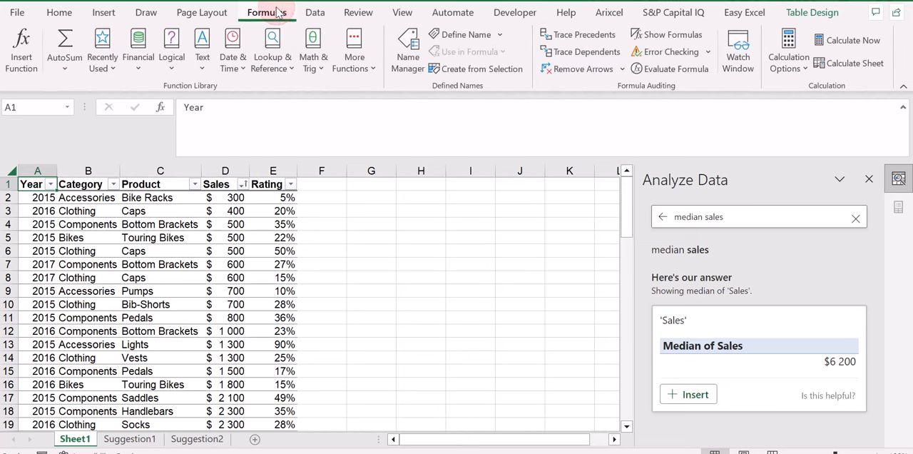
pyautogui.click(59, 12)
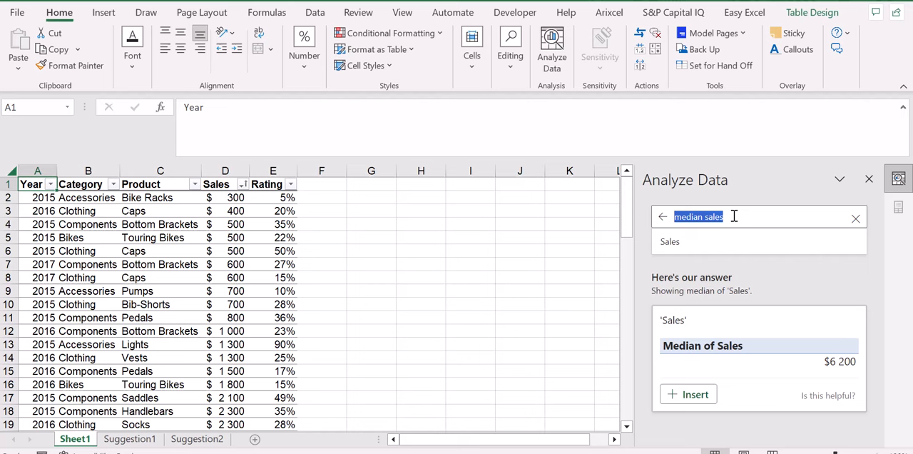
pyautogui.moveTo(424, 219)
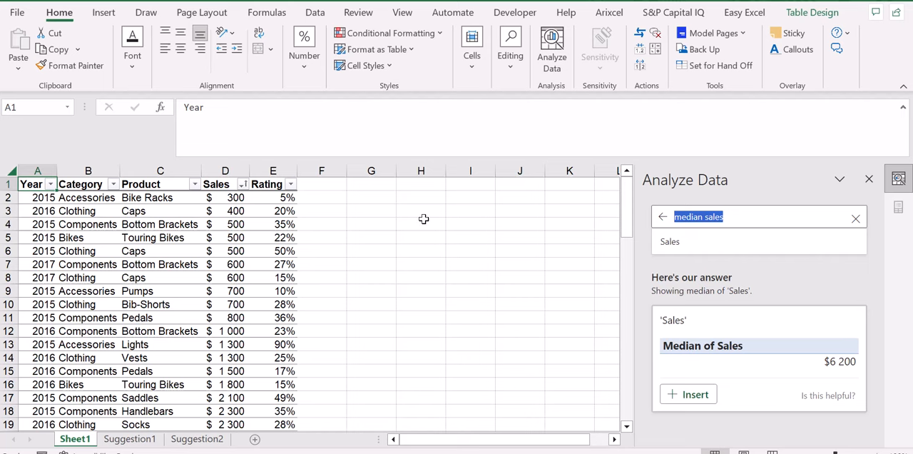
pyautogui.moveTo(325, 288)
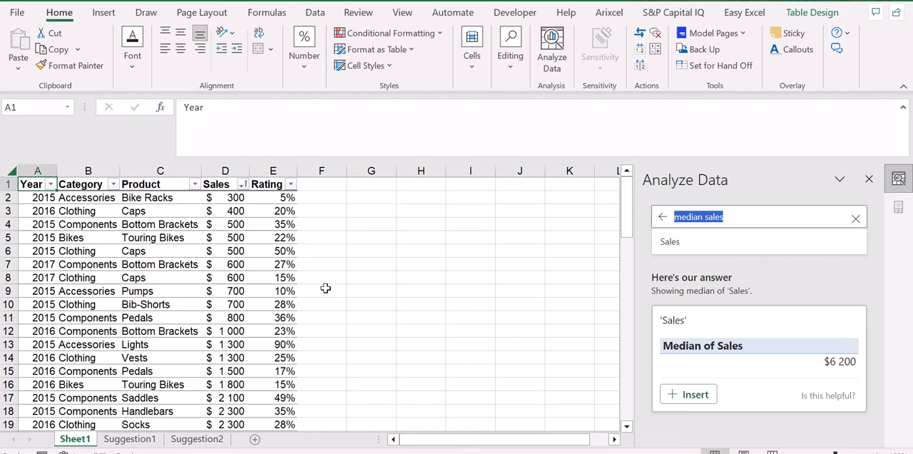